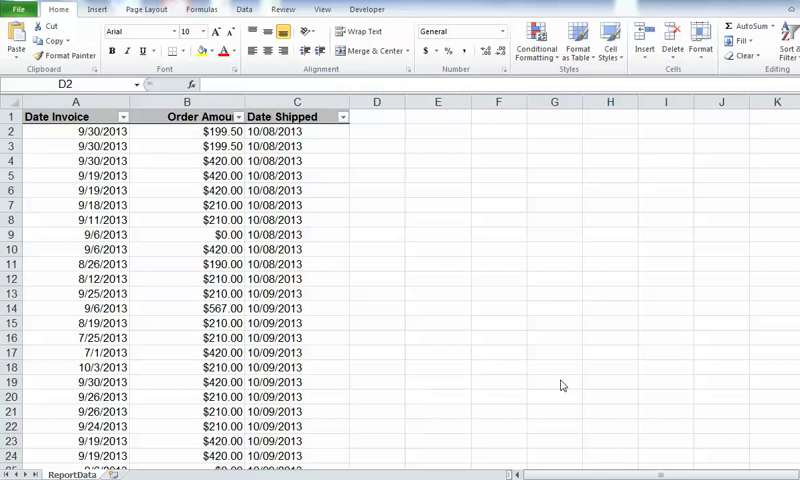
mouse_move(258, 190)
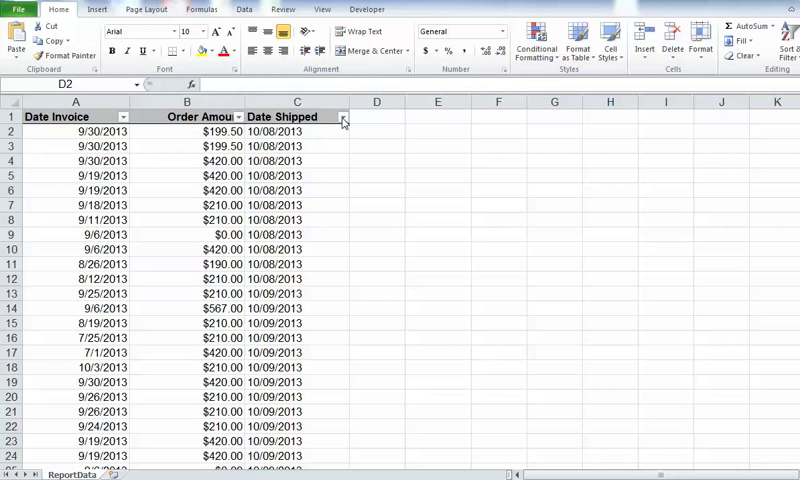
mouse_move(340, 122)
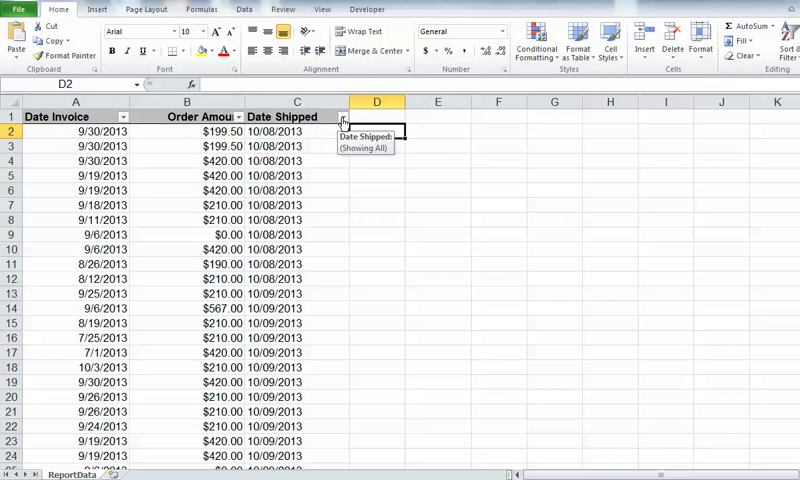
Step: Enter =DATEVALUE(C2) in D2, returning the serial number 41555
left_click(340, 116)
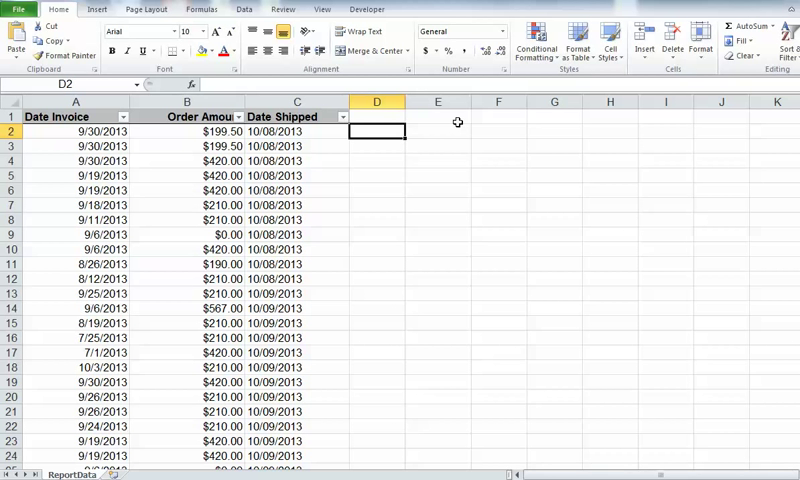
type("=")
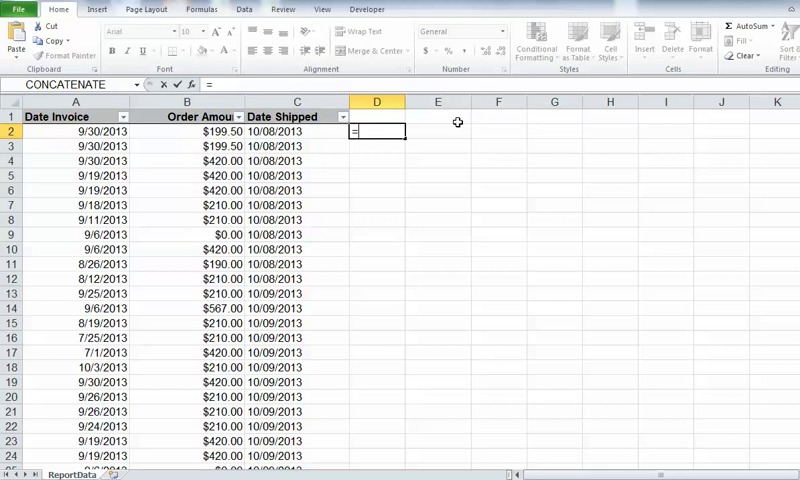
type("dat")
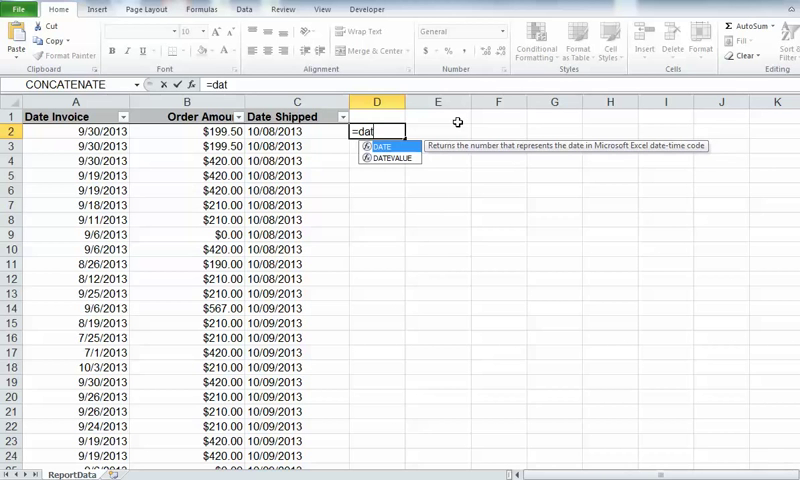
type("eval")
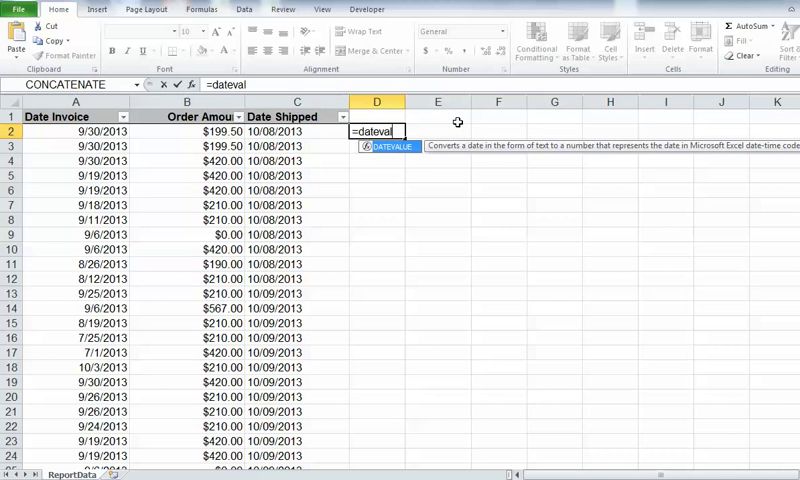
type("ue(")
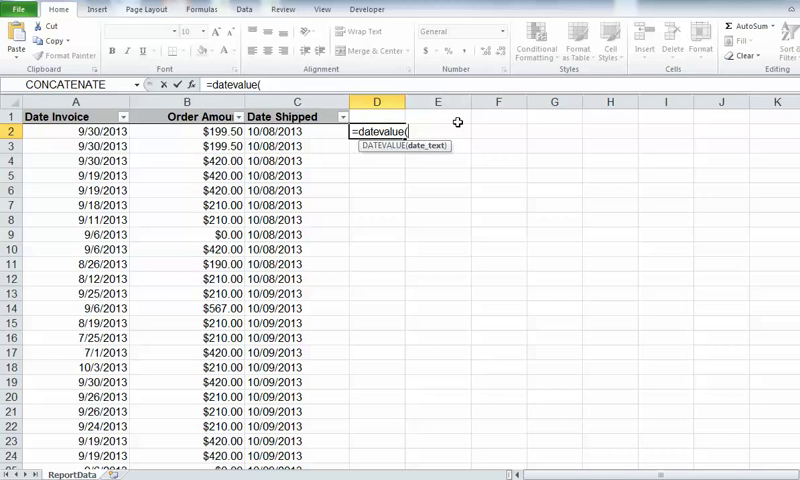
mouse_move(302, 132)
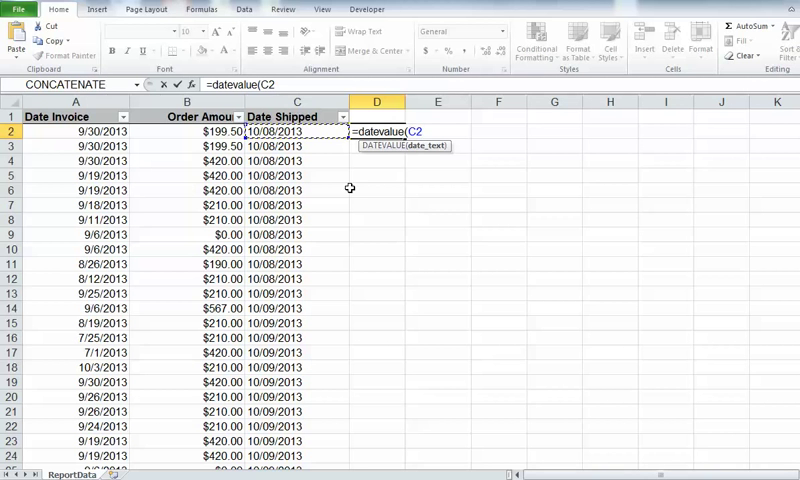
key("enter")
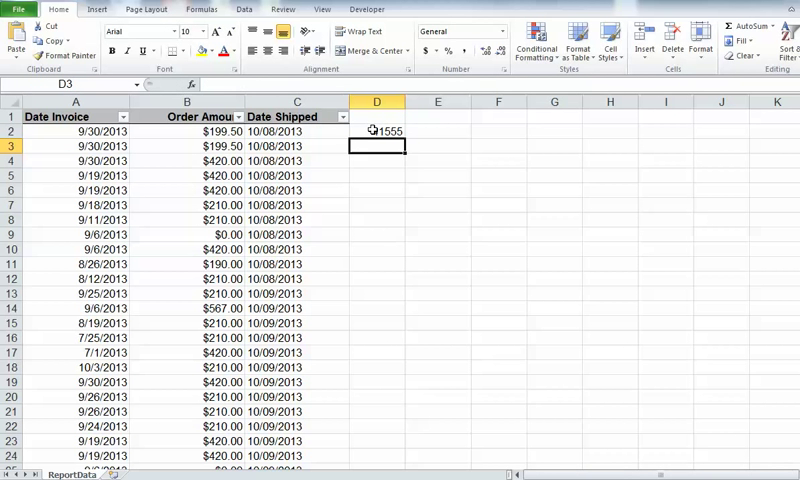
Step: Fill the DATEVALUE formula from D2 down column D, giving 41555 and 41556
left_click(376, 132)
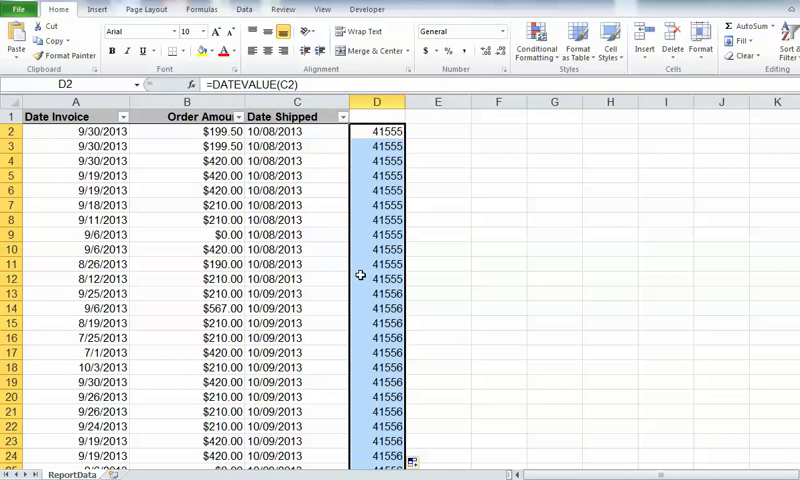
mouse_move(364, 280)
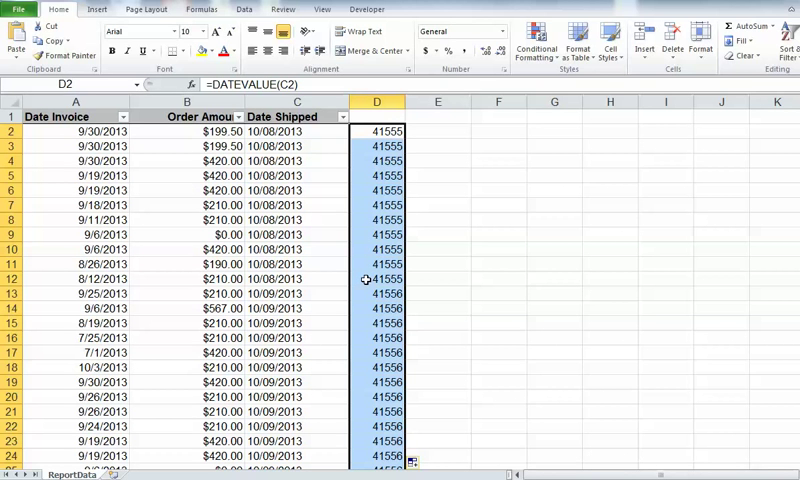
scroll("down", 3)
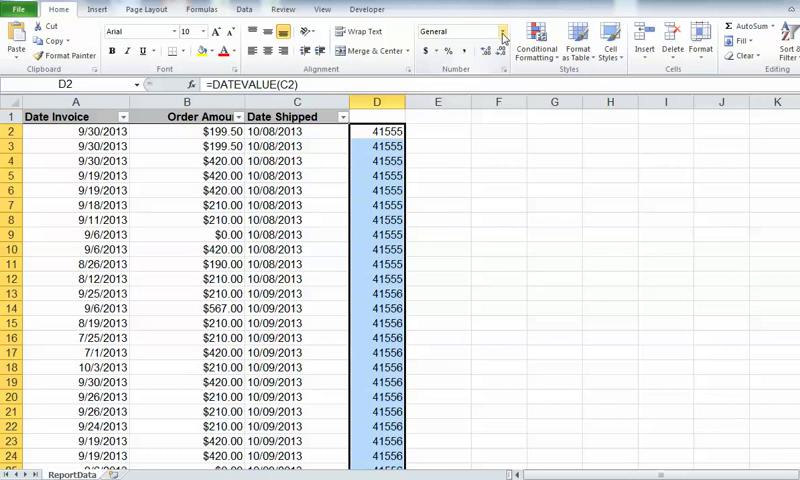
Step: Format column D as Long Date so values read like Tuesday, October 08, 2013
left_click(504, 32)
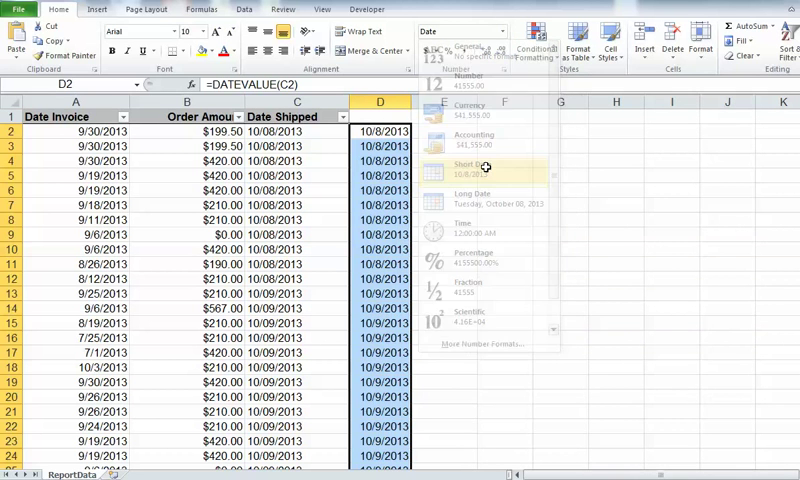
left_click(466, 170)
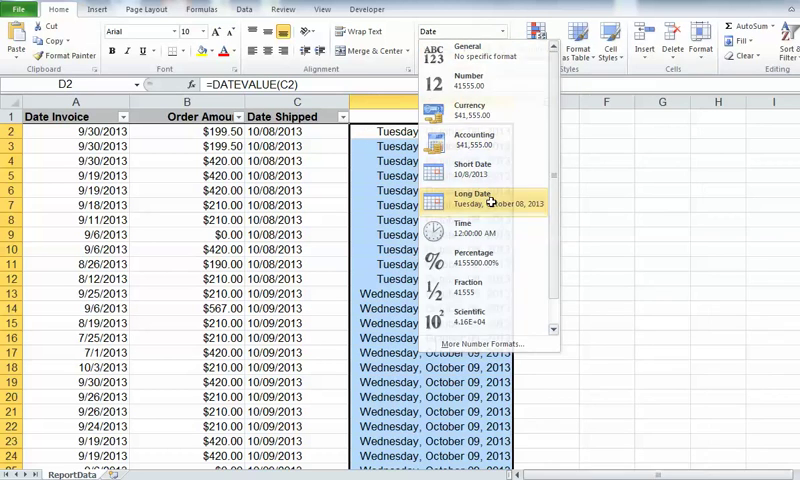
left_click(472, 198)
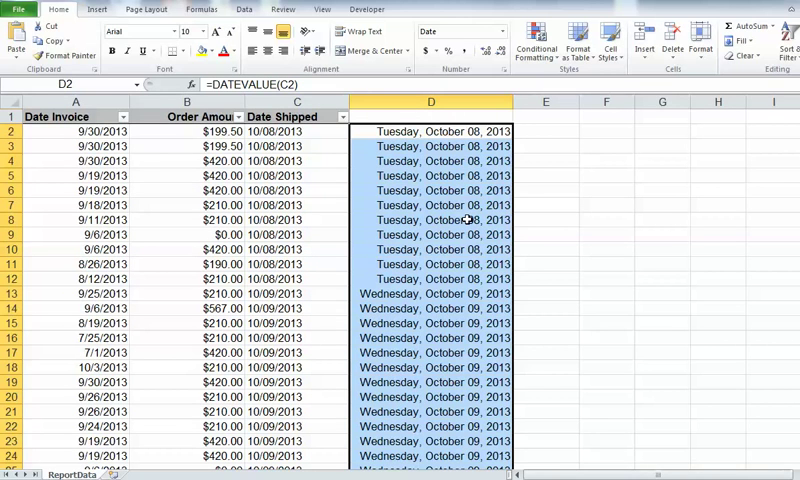
left_click(430, 132)
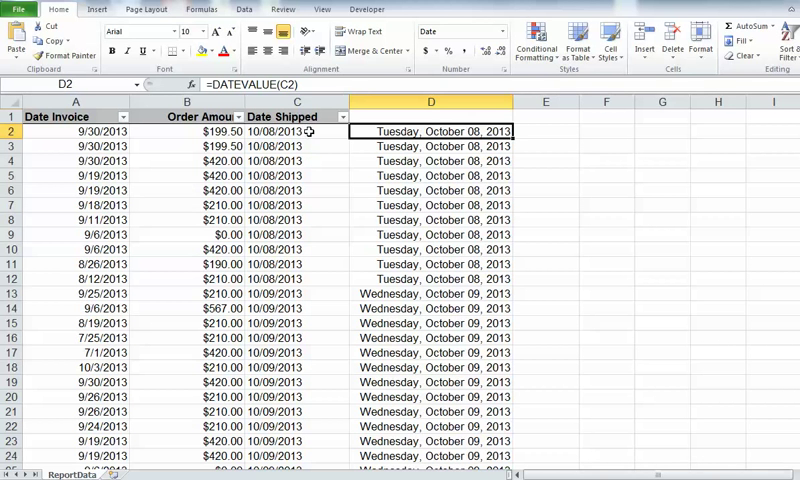
mouse_move(378, 132)
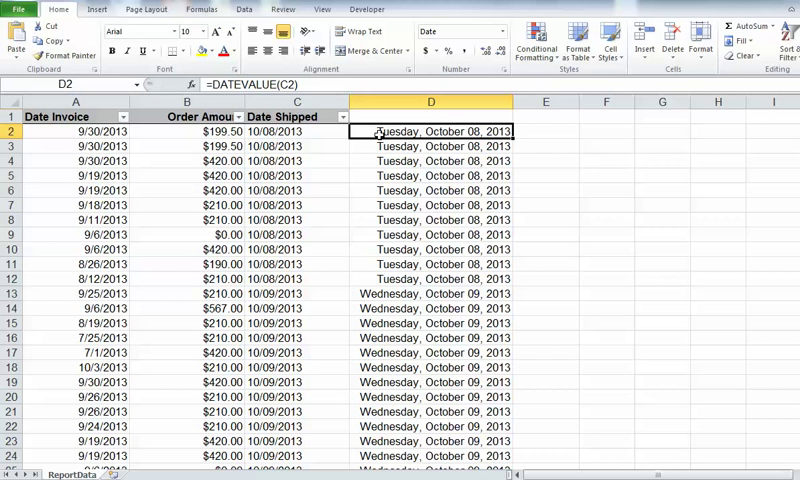